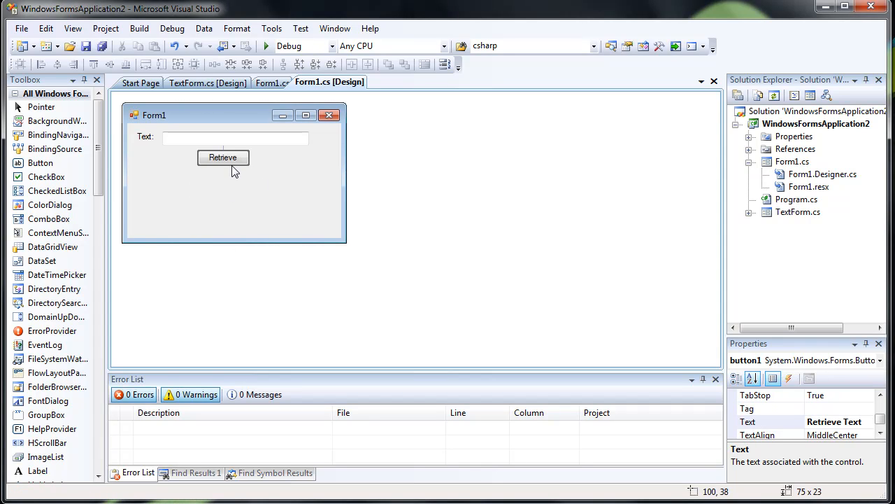
- Shrink Form1 to a compact size around its Text box and Retrieve button
drag(344, 245, 333, 194)
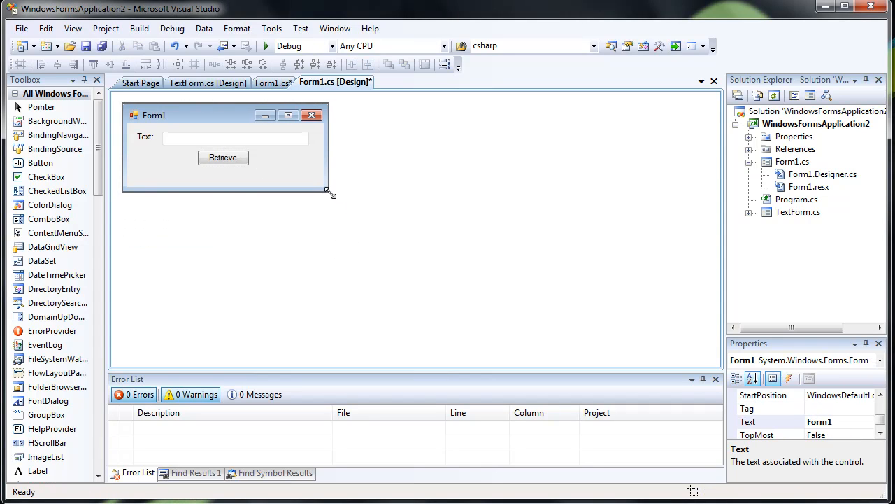
drag(333, 195, 323, 179)
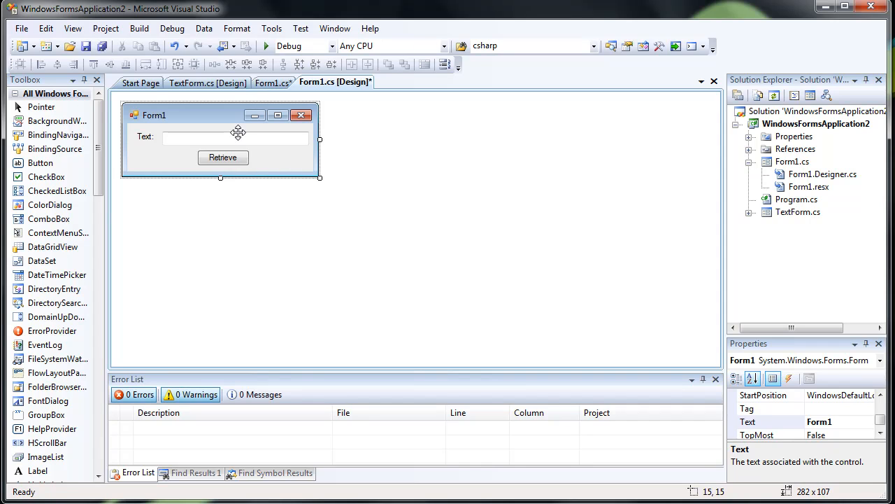
click(222, 157)
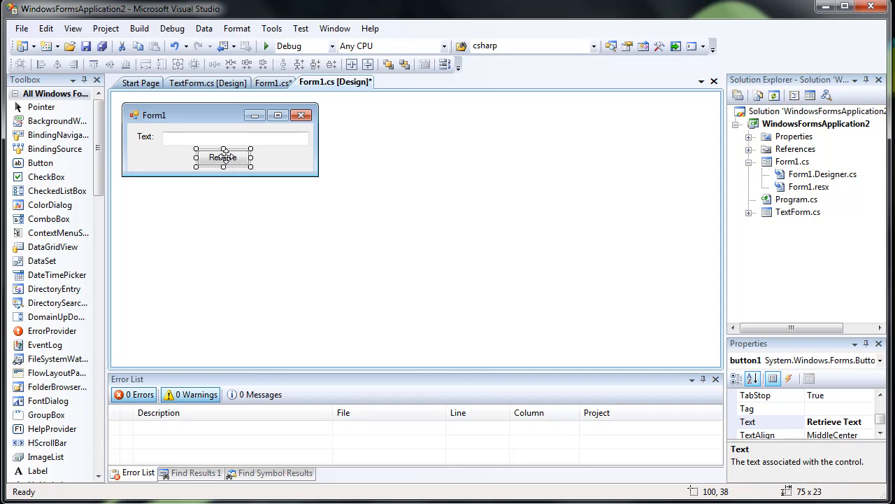
- Review TextForm's text entry box and Form1's Text box in their designers
click(209, 81)
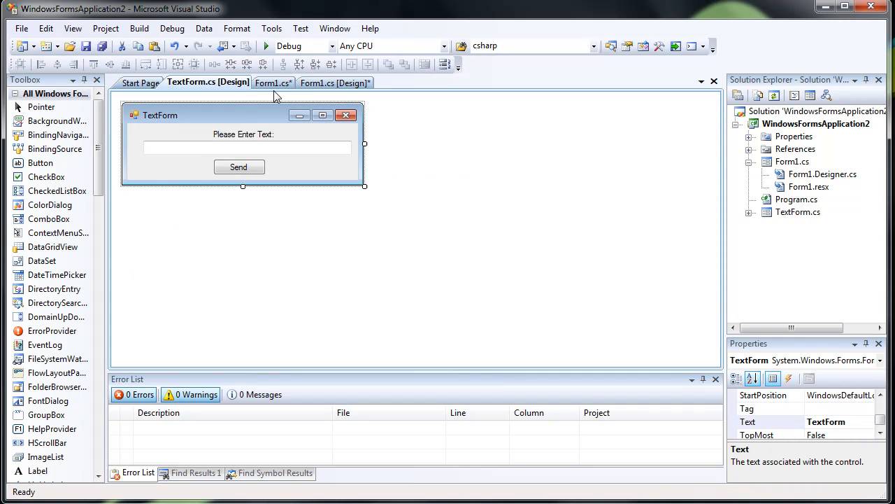
click(245, 147)
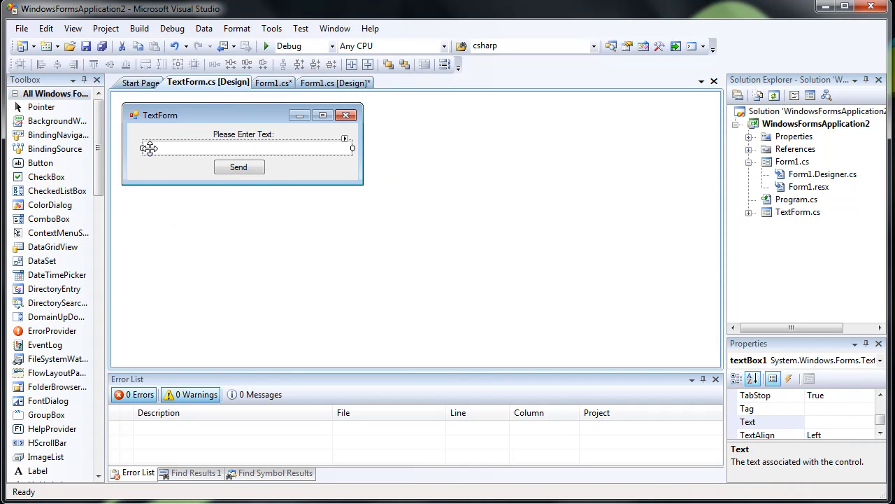
mouse_move(240, 167)
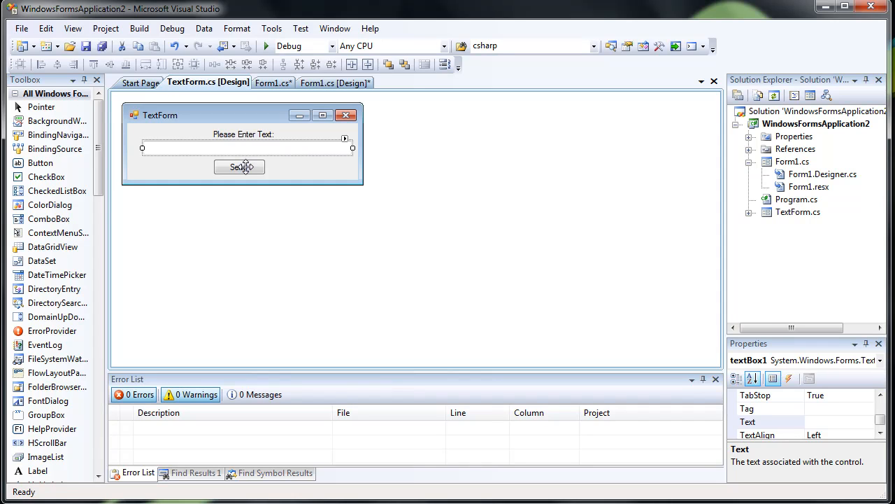
click(334, 81)
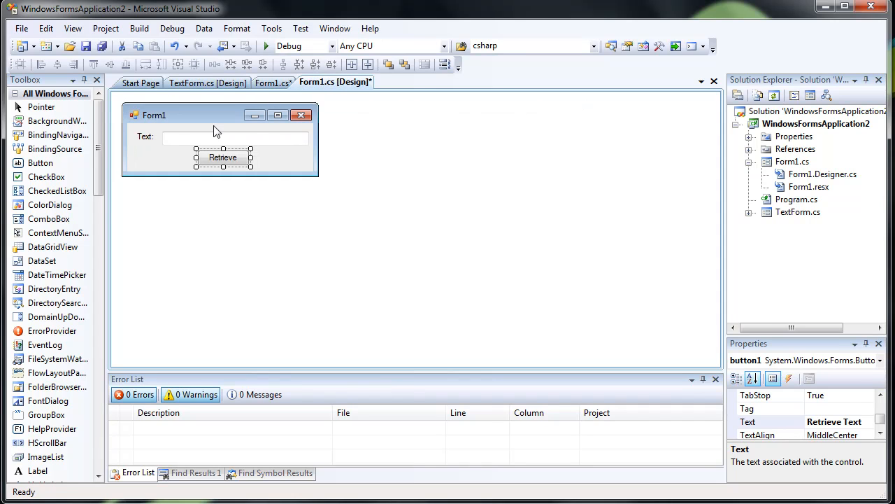
click(235, 137)
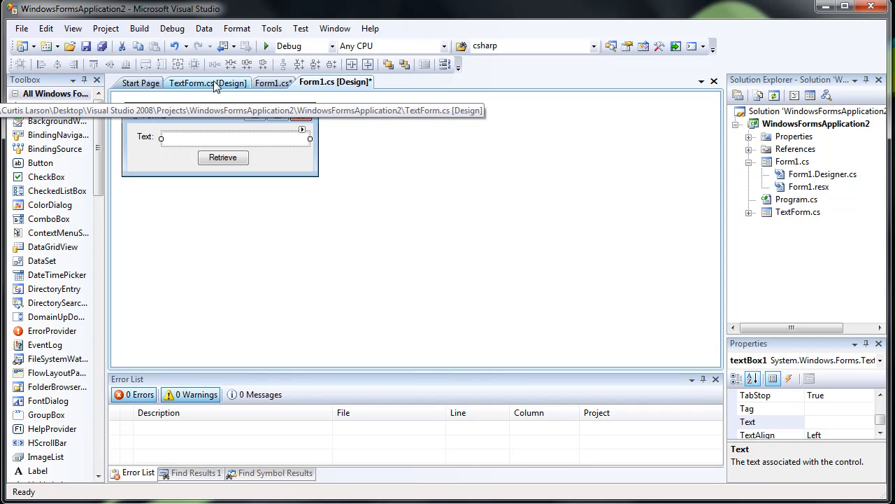
- Make the Retrieve handler create a TextForm and call tf.Show()
click(271, 81)
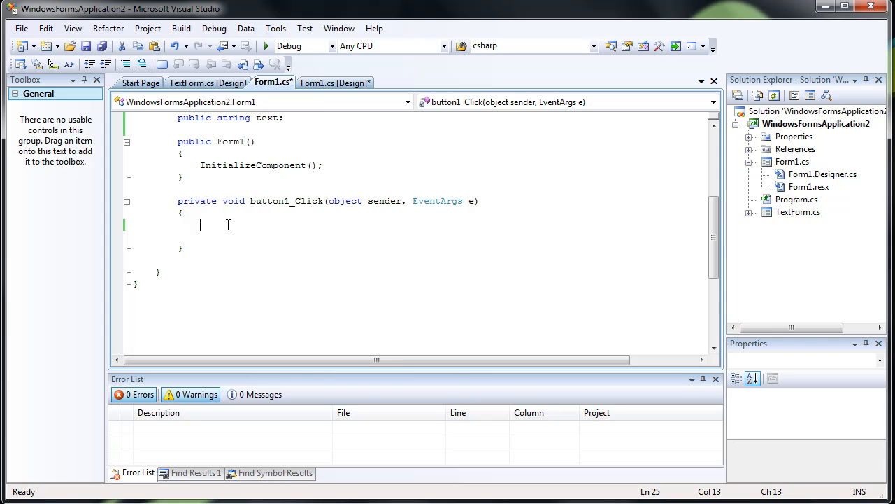
text(TextForm tf = new TextForm();)
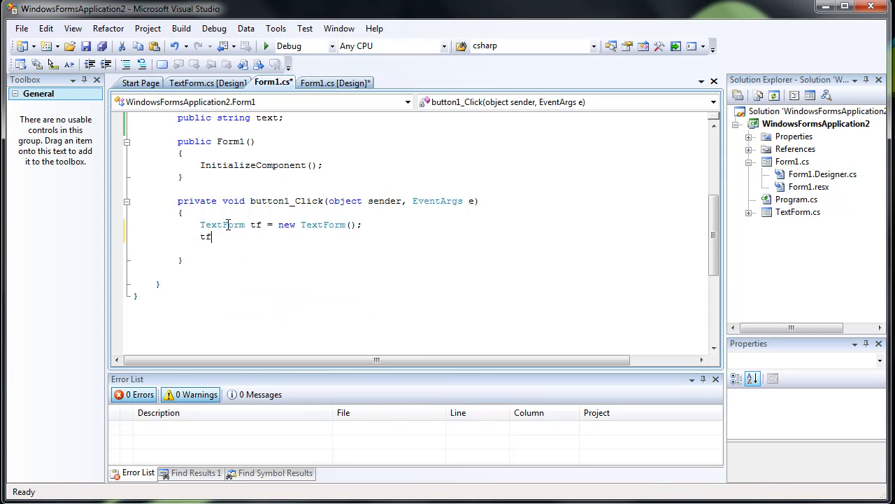
text(.Show();)
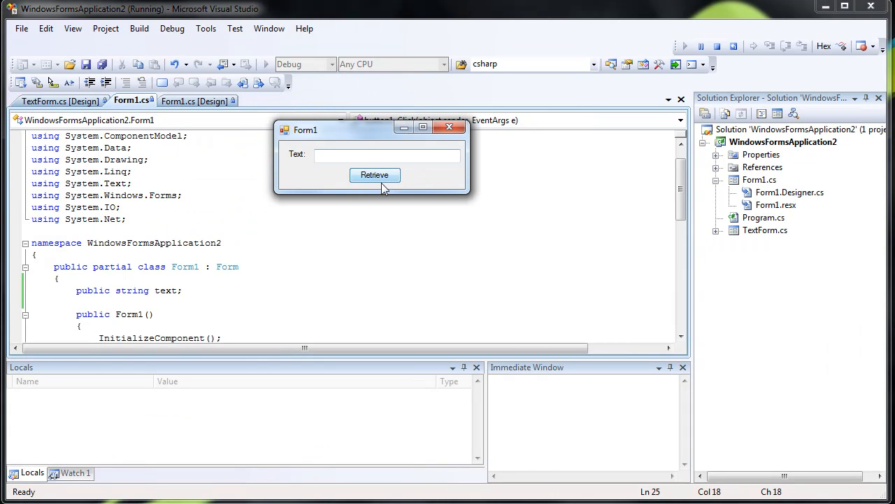
- Test-run the app, confirm Retrieve opens TextForm, and close it
click(375, 175)
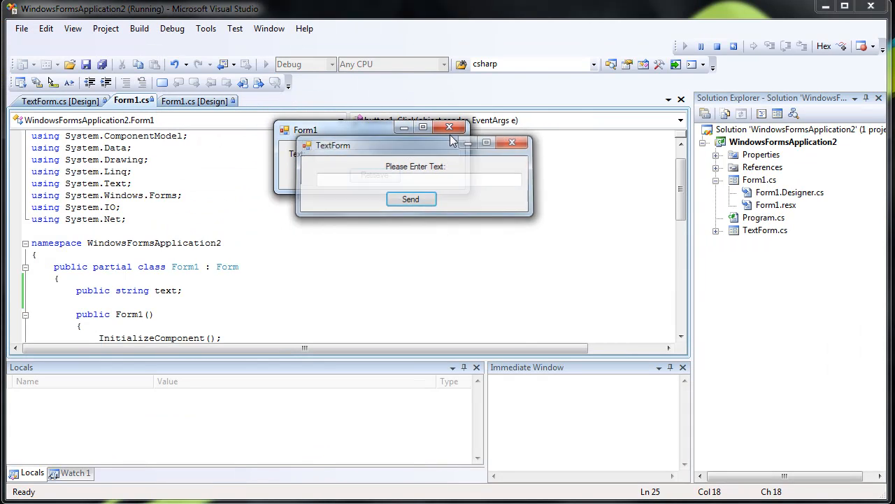
click(449, 126)
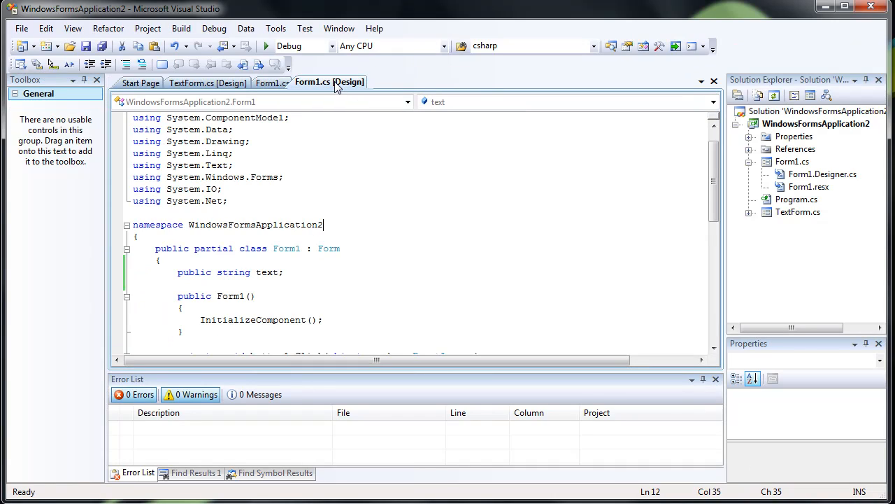
- Generate an empty click handler for TextForm's Send button
click(190, 81)
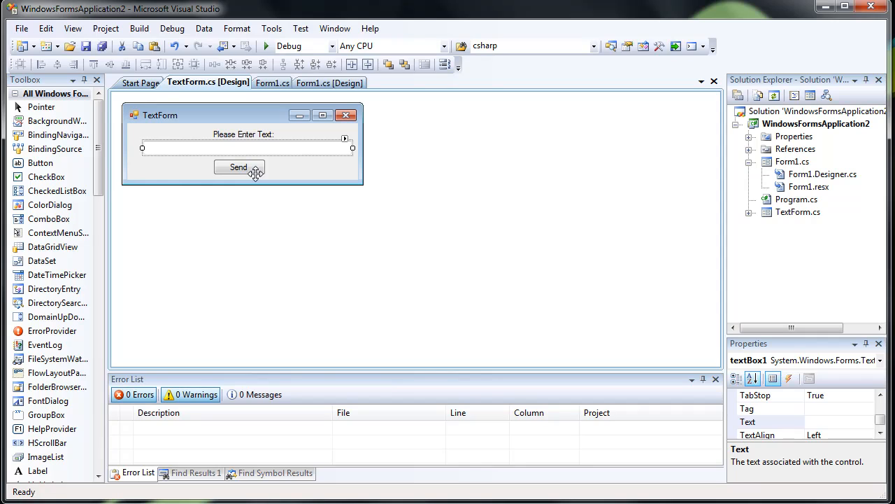
click(325, 82)
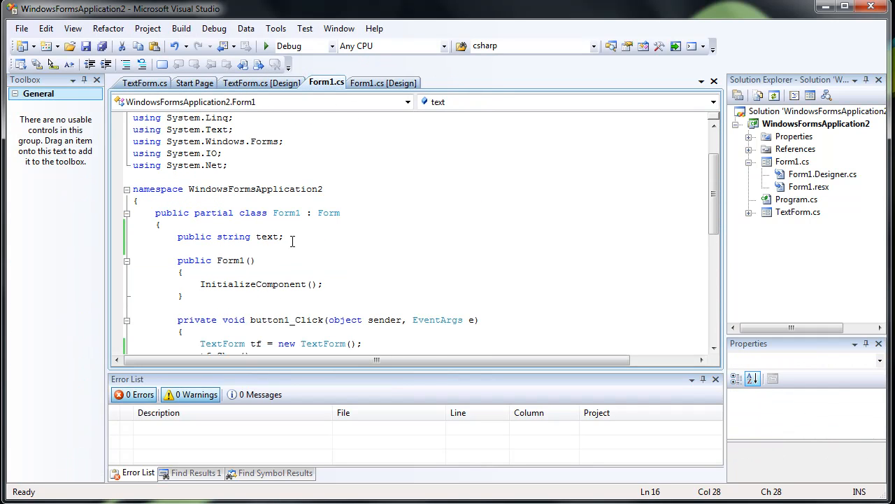
click(382, 81)
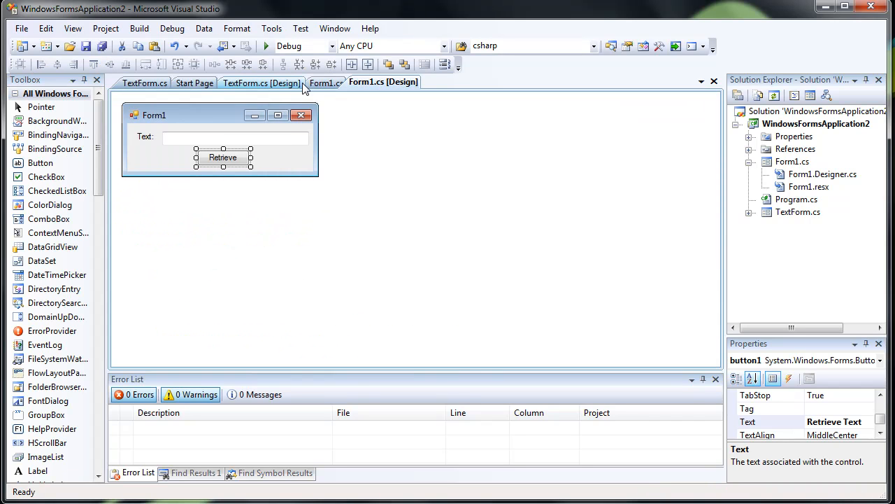
click(261, 81)
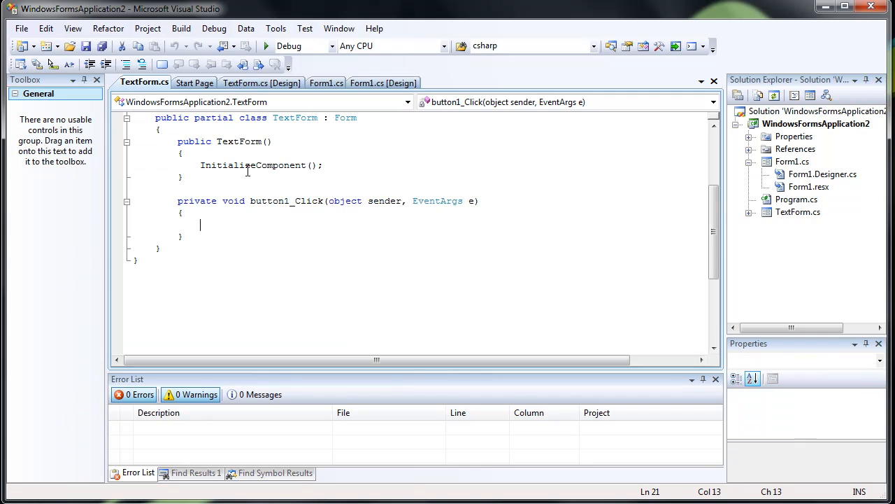
- Try a Form1.te line in the Send handler, remove it, and start Form1. again
text(Fo)
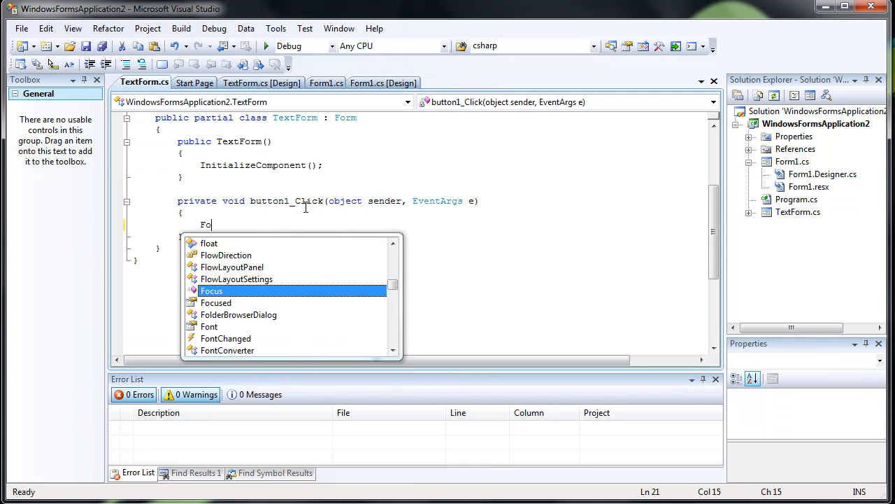
text(Form1.te)
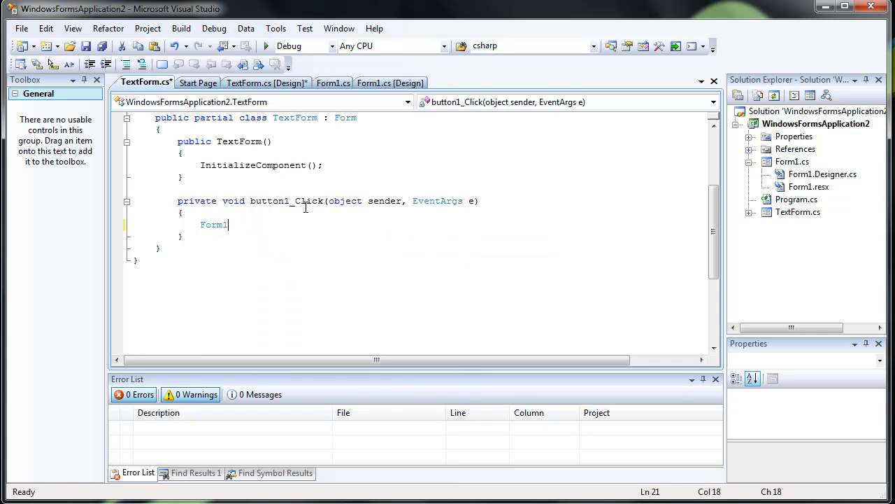
key(BackSpace)
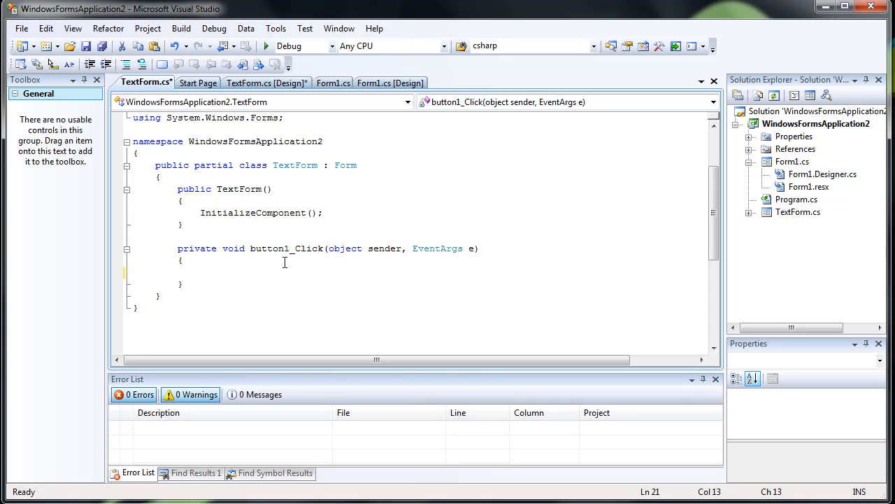
text(Form1.)
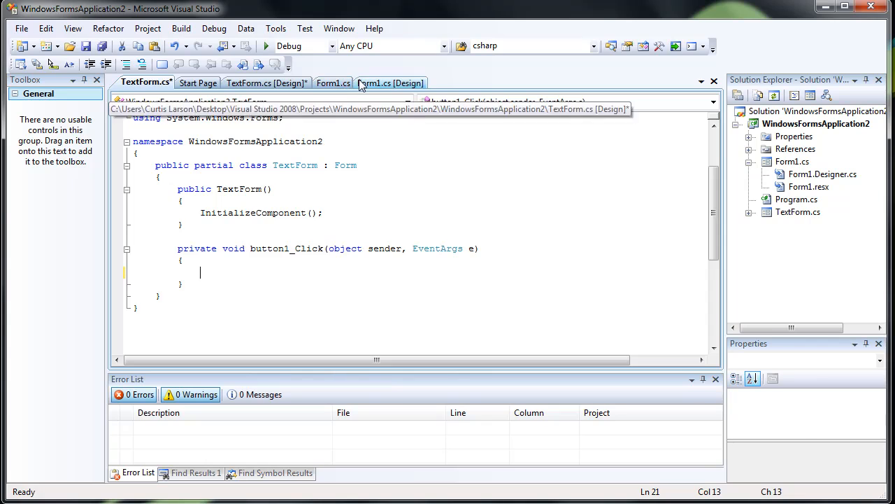
- Change the Retrieve handler to new TextForm(this), raising a missing constructor error
click(333, 81)
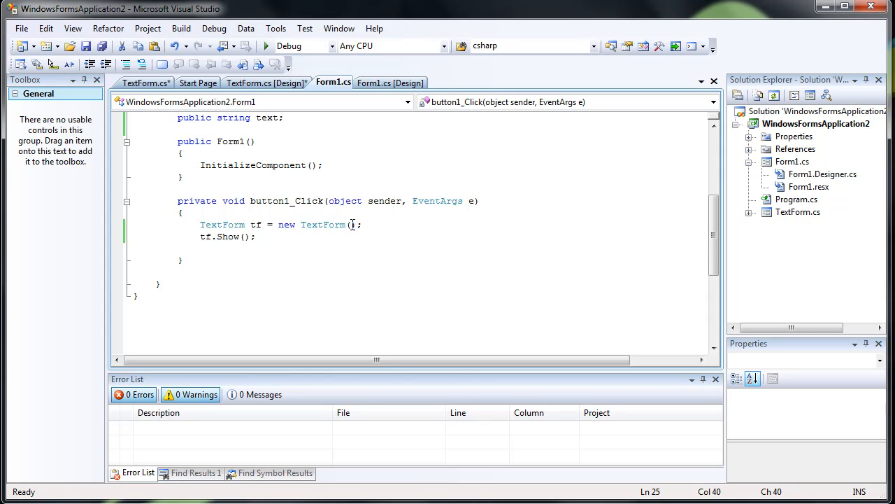
text(this)
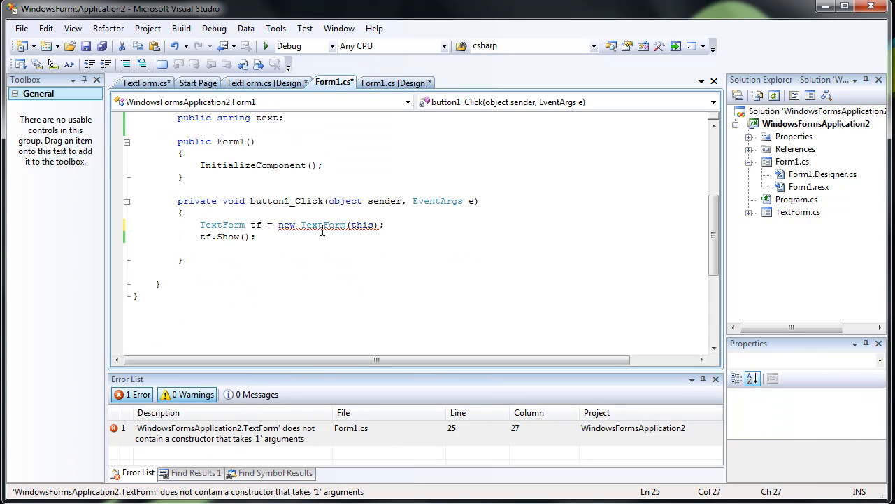
click(394, 81)
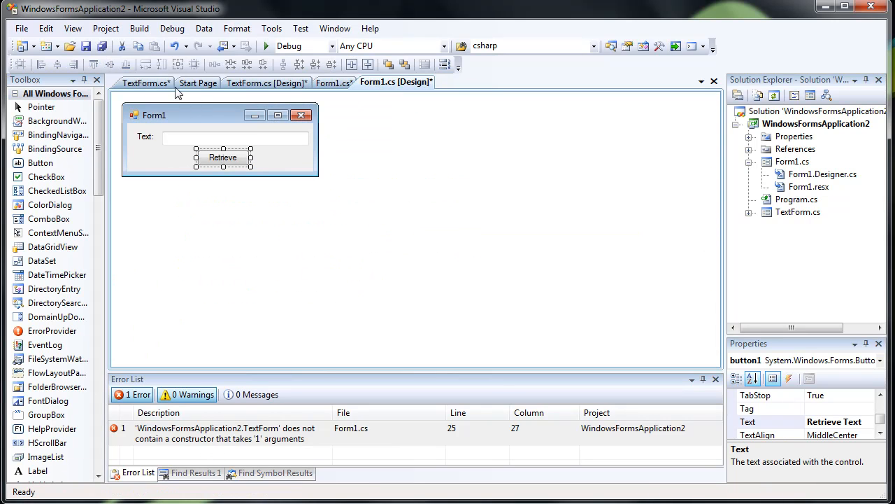
- Give the TextForm constructor a Form incomingForm parameter
click(146, 82)
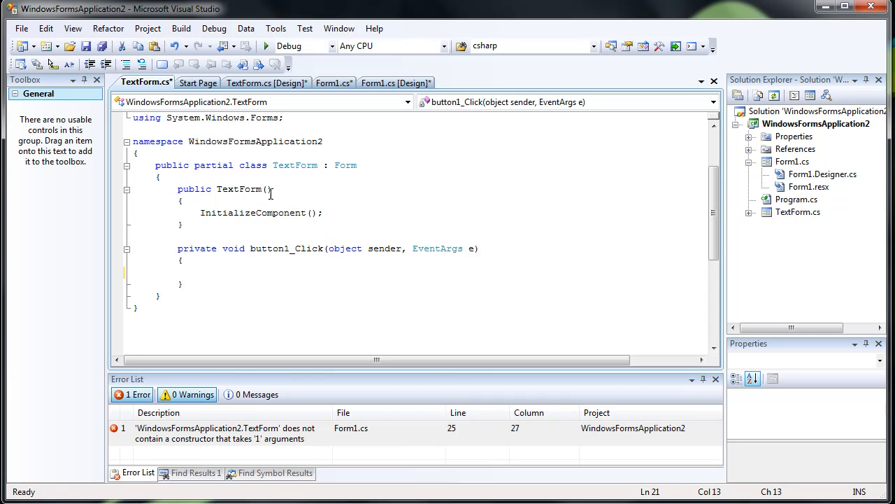
text(Form)
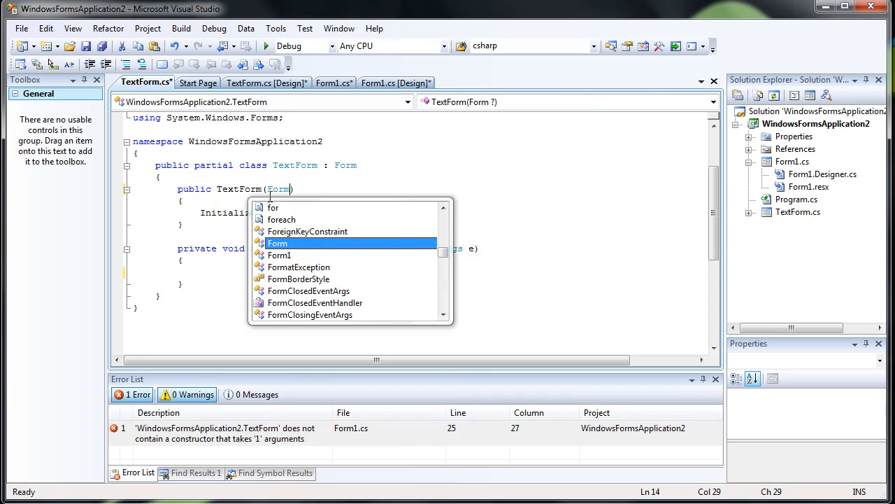
text(incomingFO)
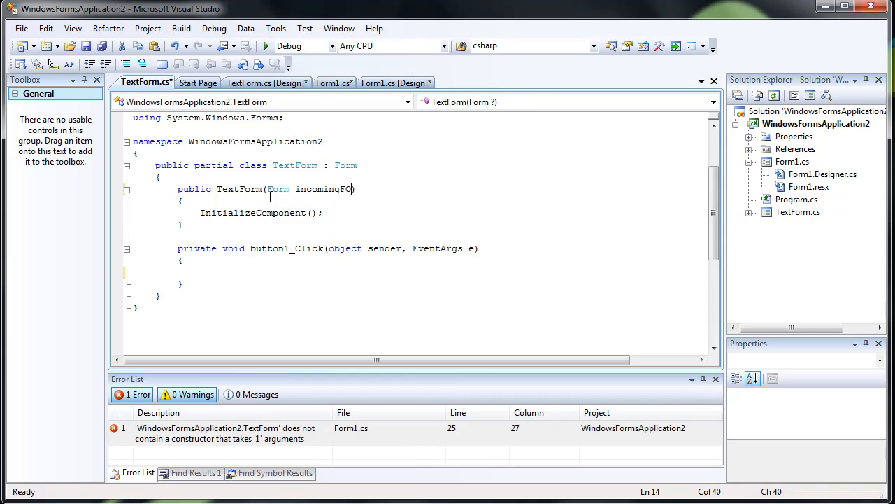
text(rm)
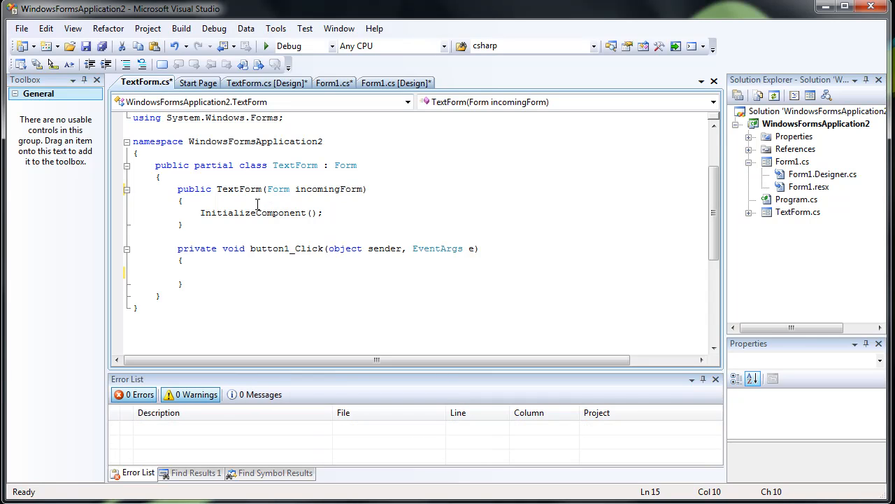
- Store incomingForm in the originalForm field inside the constructor
click(159, 176)
text(Form)
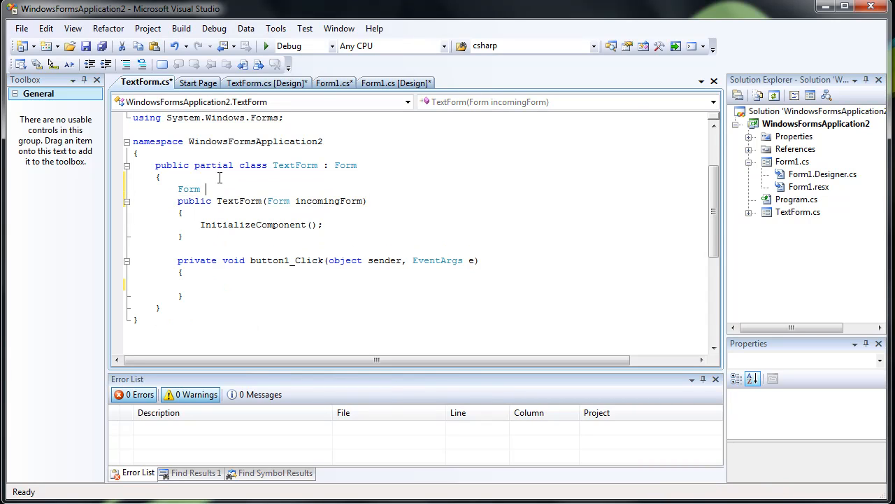
text(originalForm;)
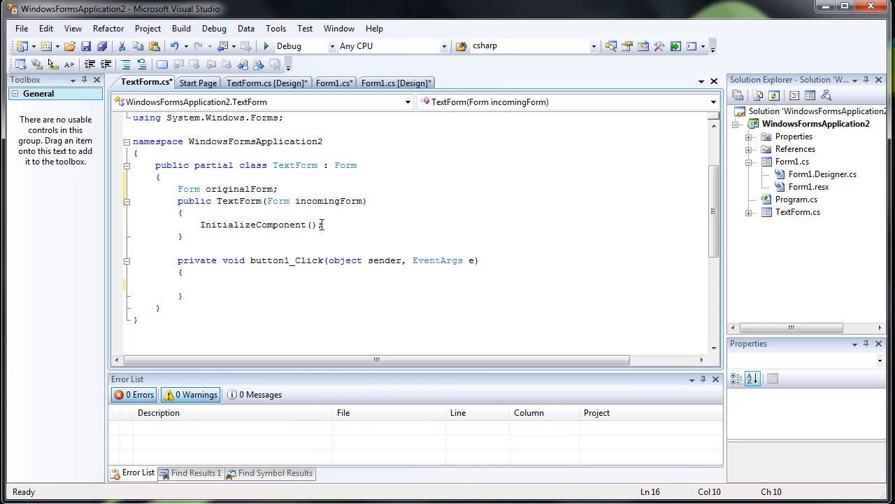
text(originalForm)
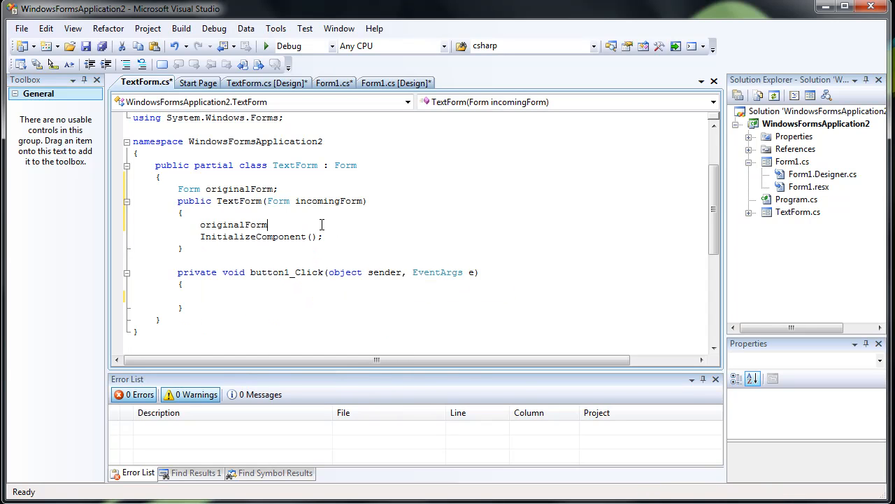
text(= io)
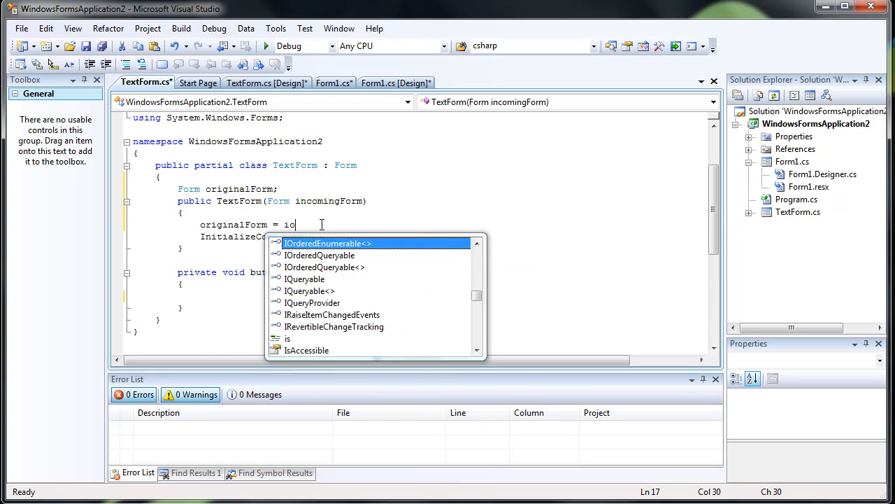
text(ncomingForm;)
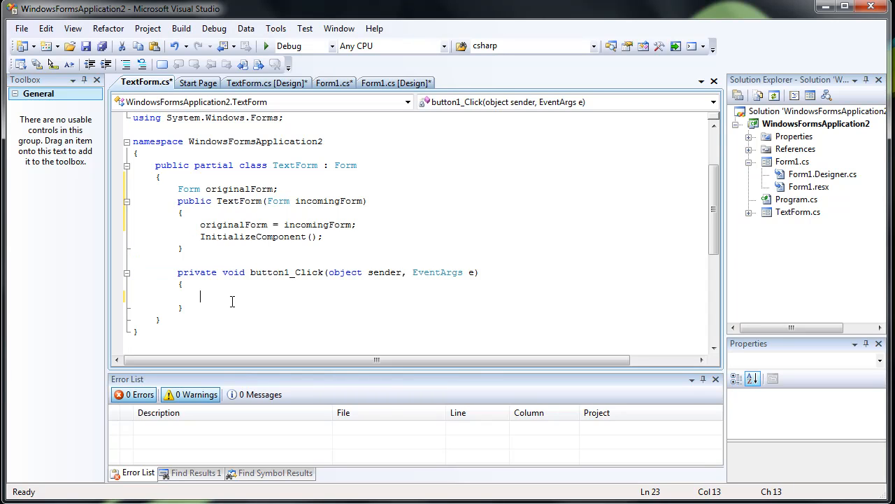
- In the Send handler assign originalForm.text = textBox1.Text
click(266, 82)
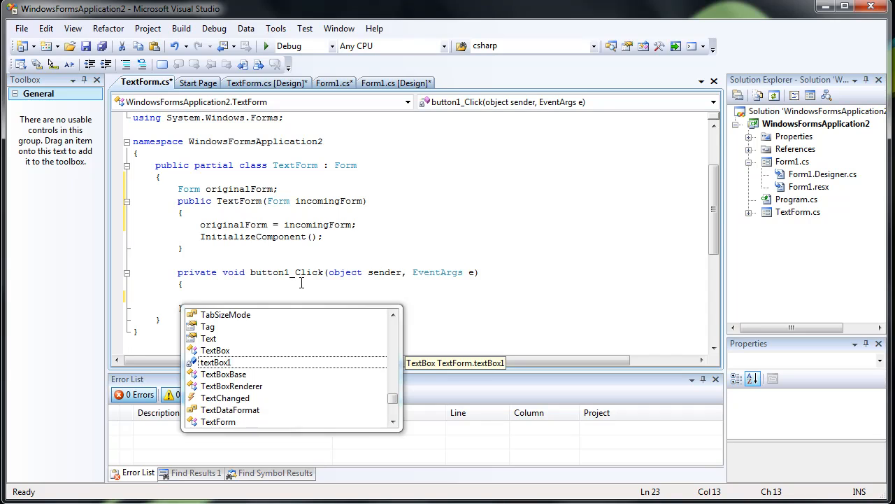
text(originalForm.te)
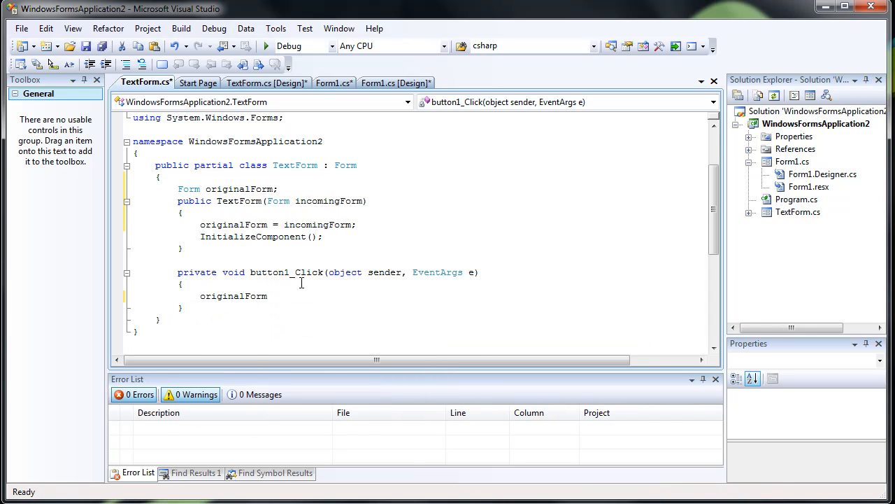
text(.text)
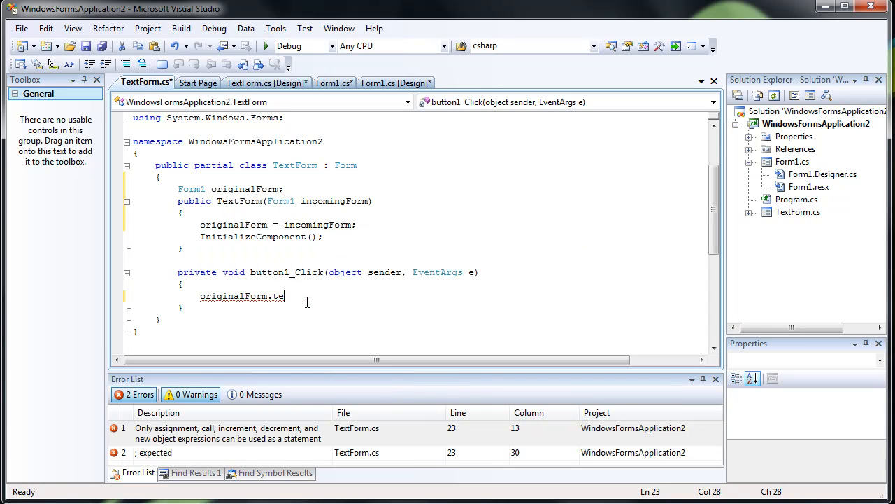
key(BackSpace)
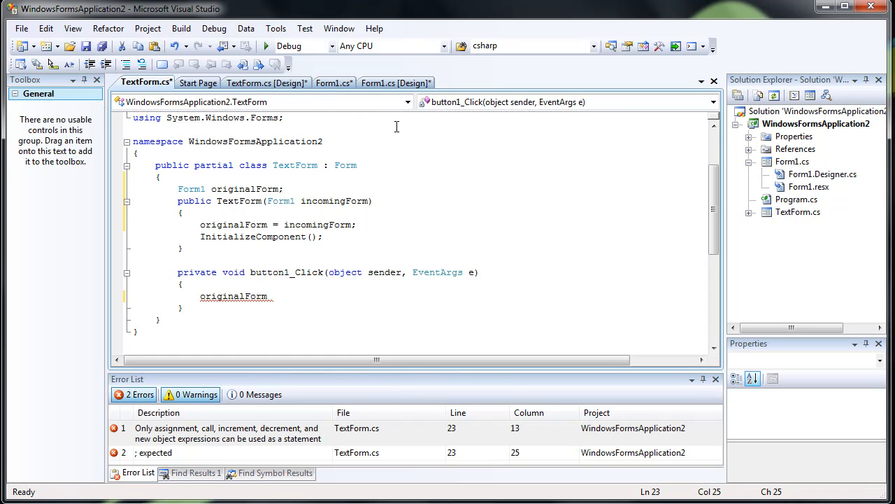
text(.text =)
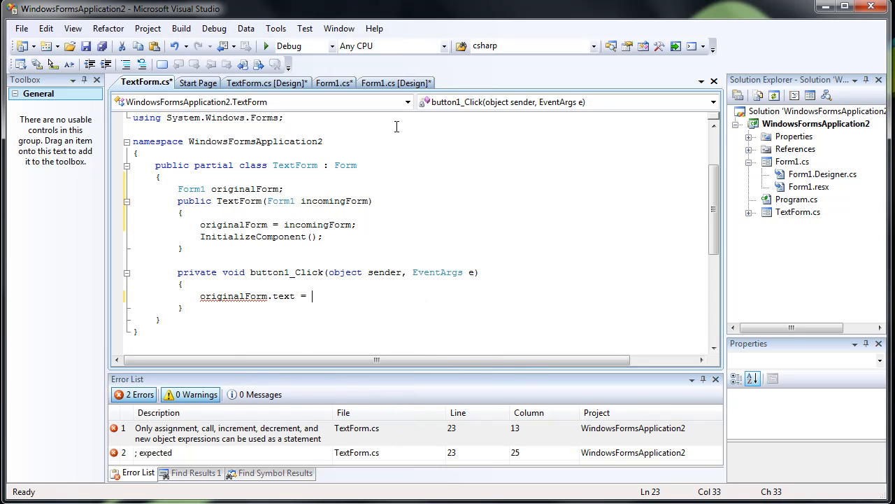
text(textBox1.Text;)
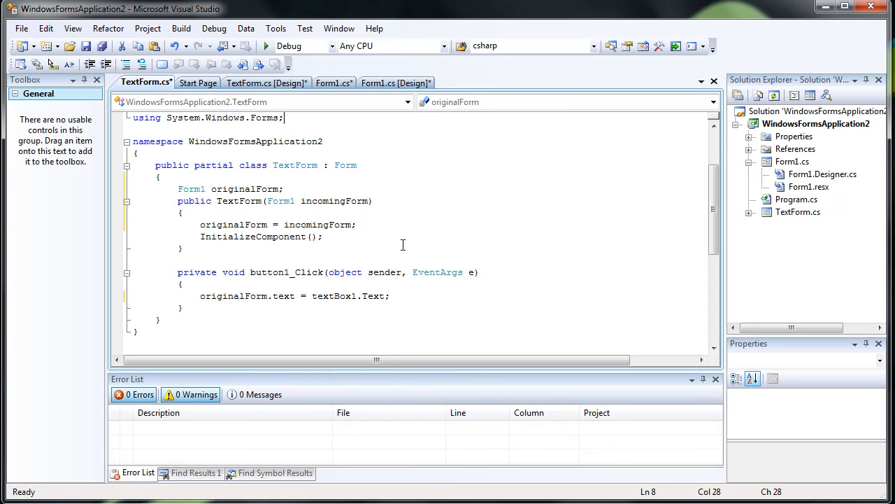
- Close the TextForm after sending with this.Close()
text(t)
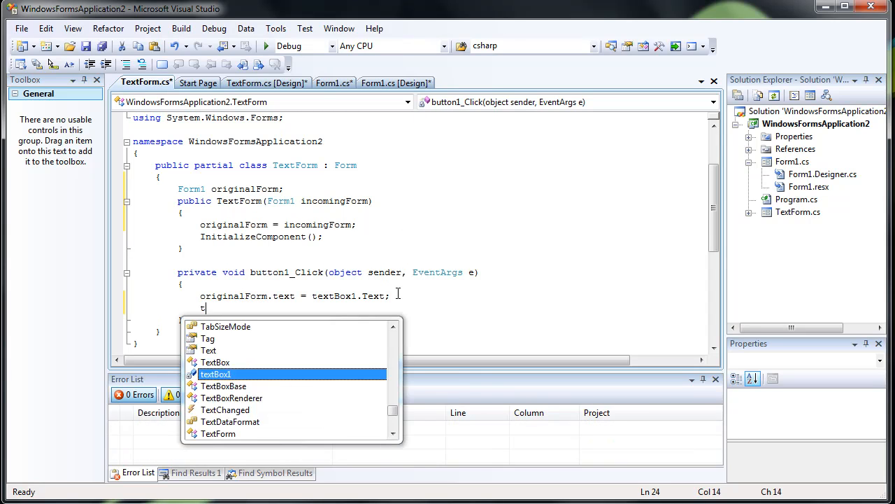
text(his.Cli)
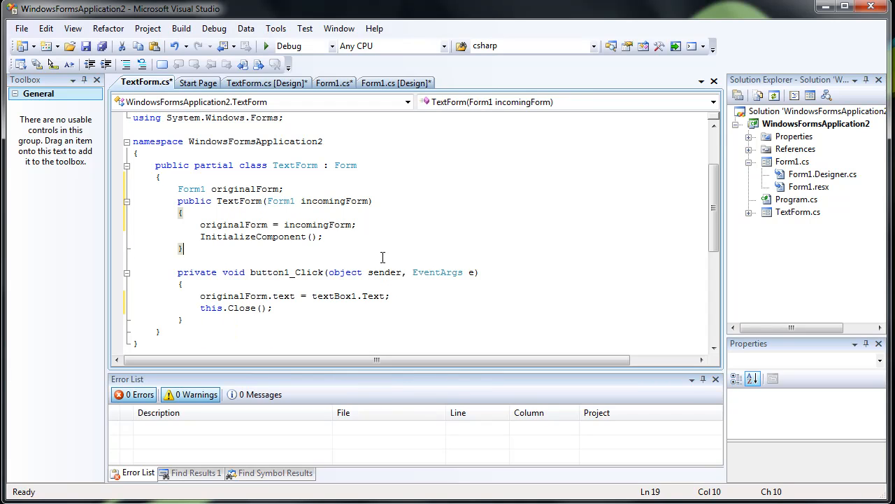
mouse_move(308, 103)
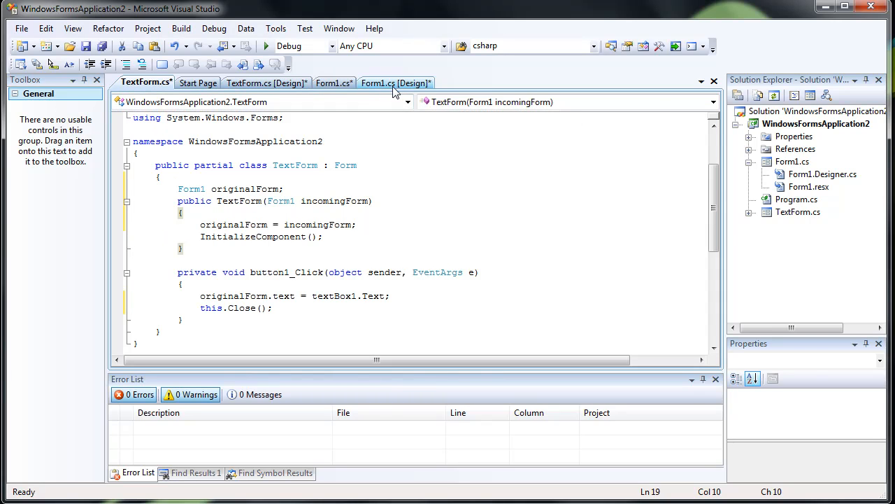
click(333, 83)
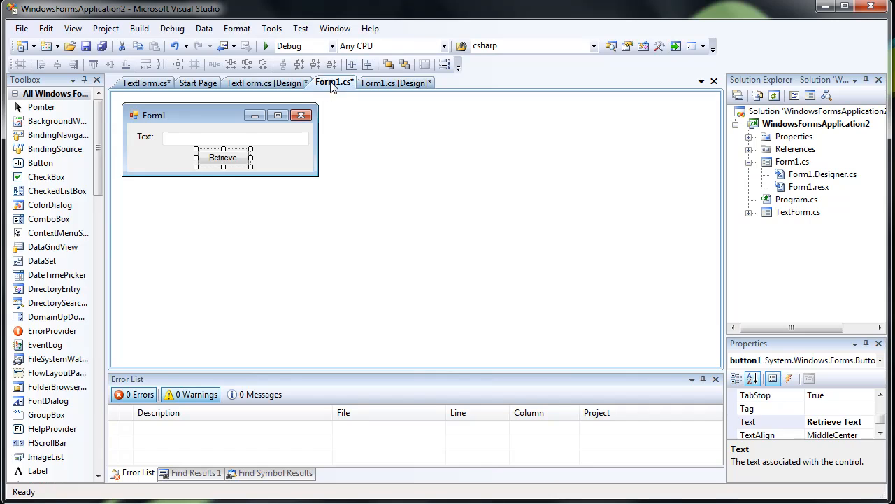
click(333, 81)
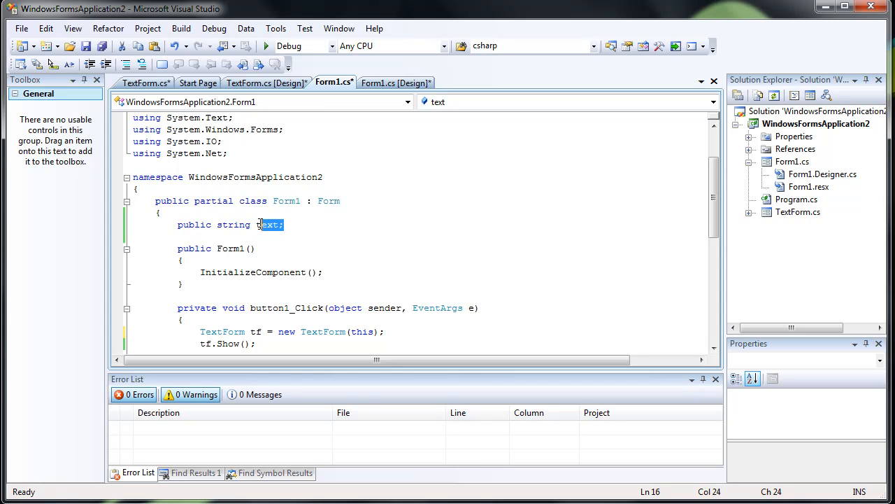
click(263, 82)
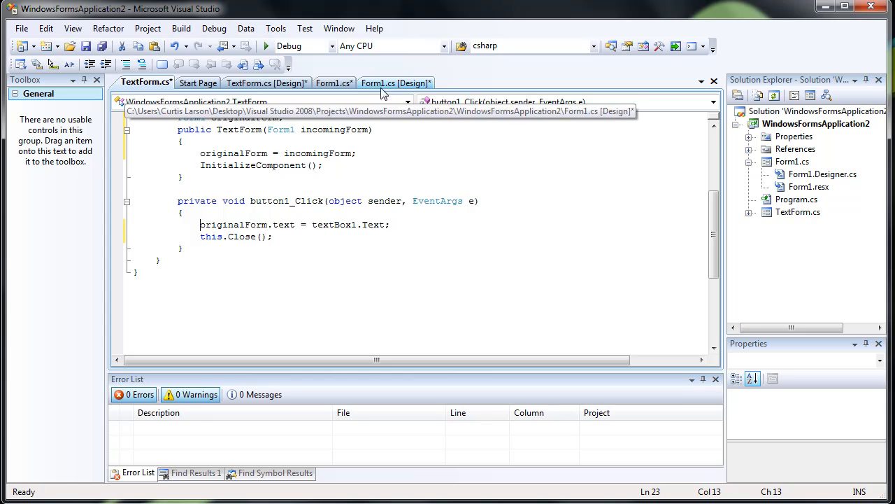
click(333, 83)
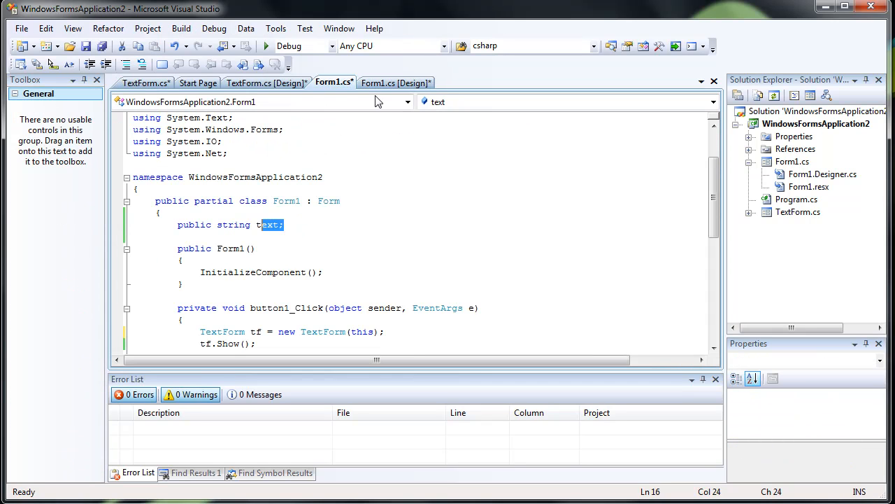
click(396, 81)
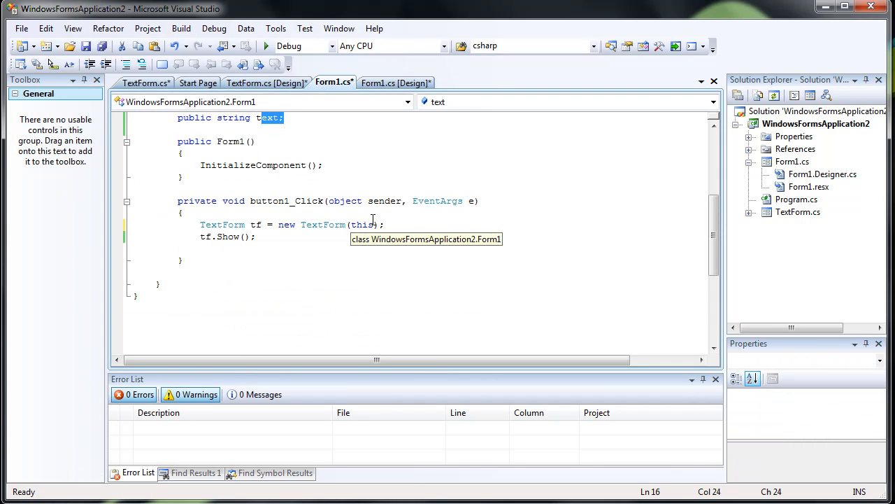
click(146, 83)
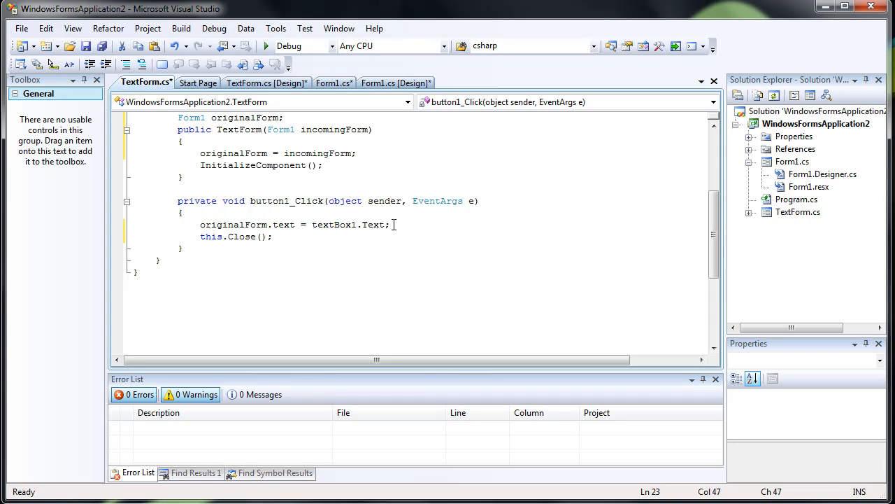
- Call originalForm.populate() in the Send handler and generate the populate stub in Form1
text(originalForm.)
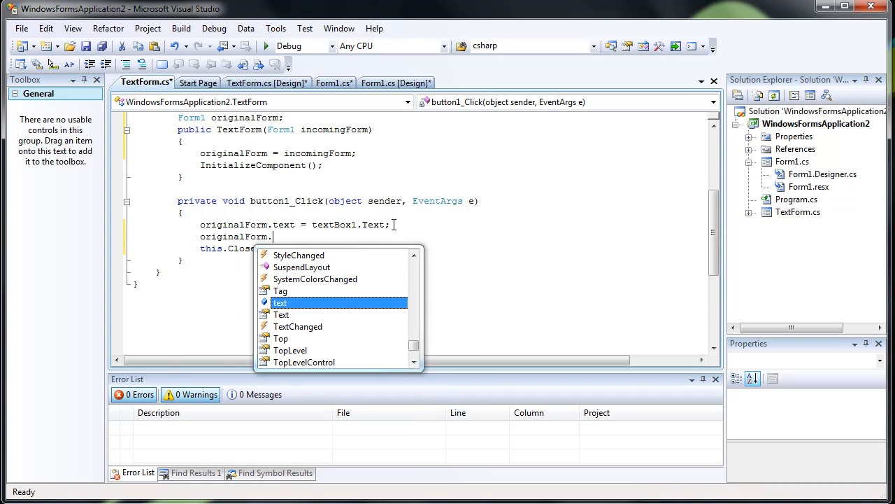
text(populat)
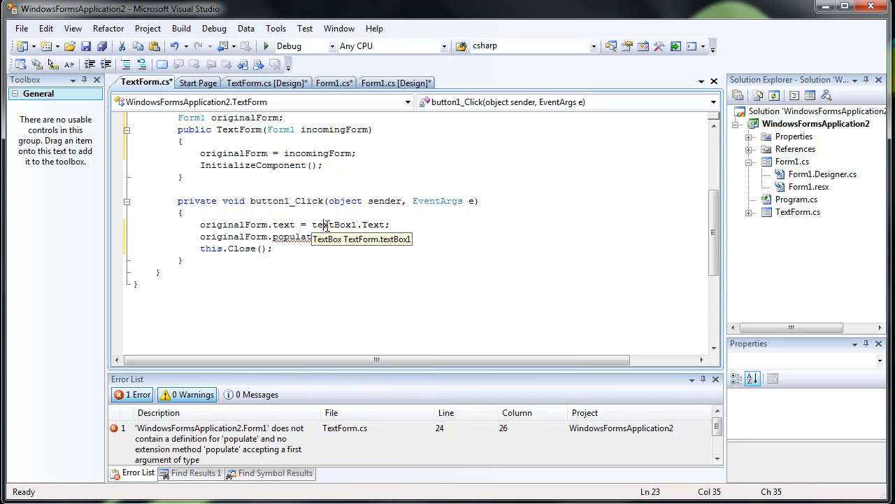
click(333, 82)
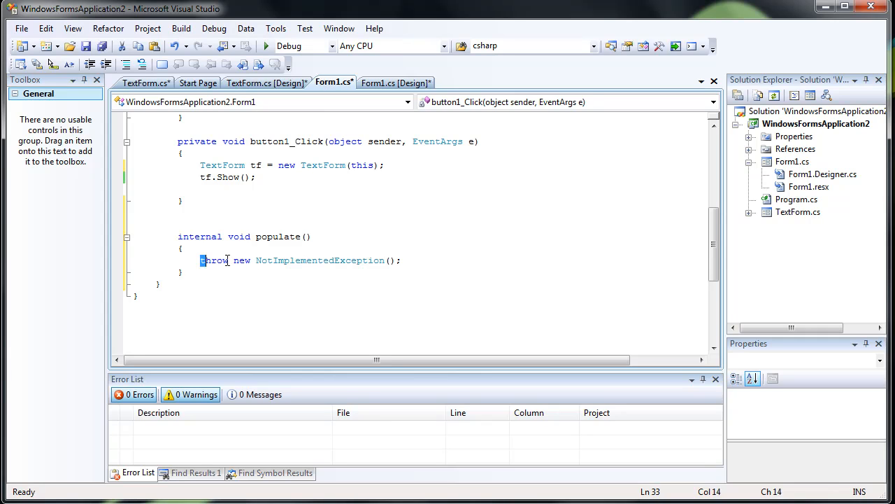
- Make populate set textBox1.Text = text
text(textBox1.Text)
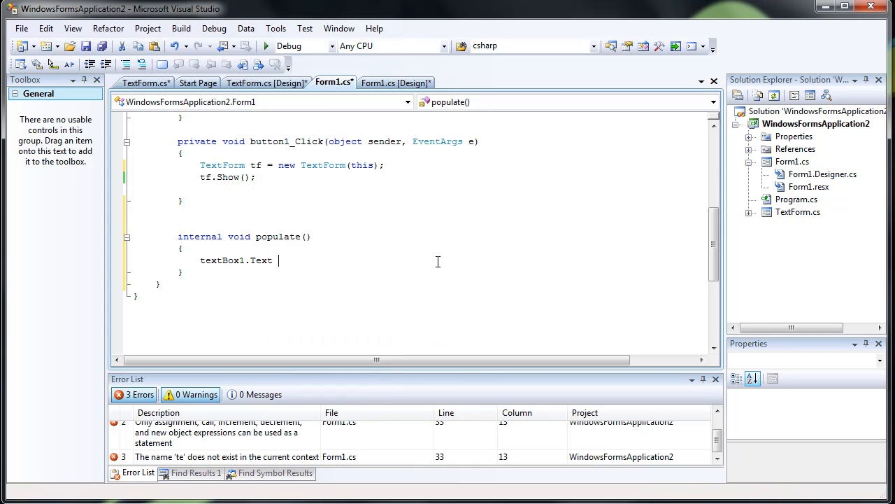
text(= text)
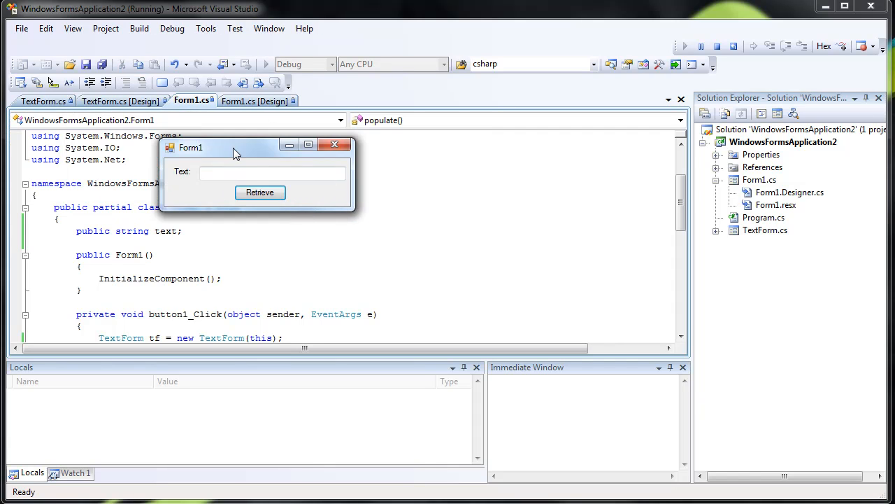
- Run the app, send 'This is sampl...' from TextForm into Form1's text box, then close
click(261, 193)
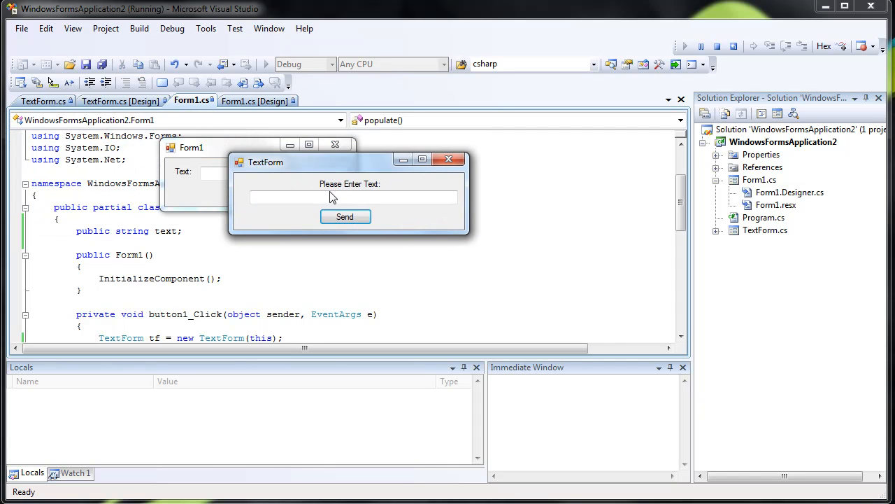
text(This is sample text)
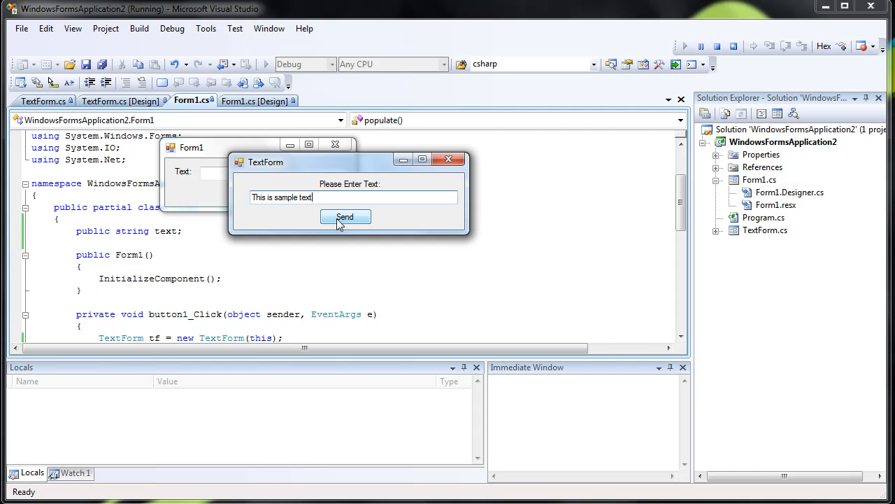
click(344, 215)
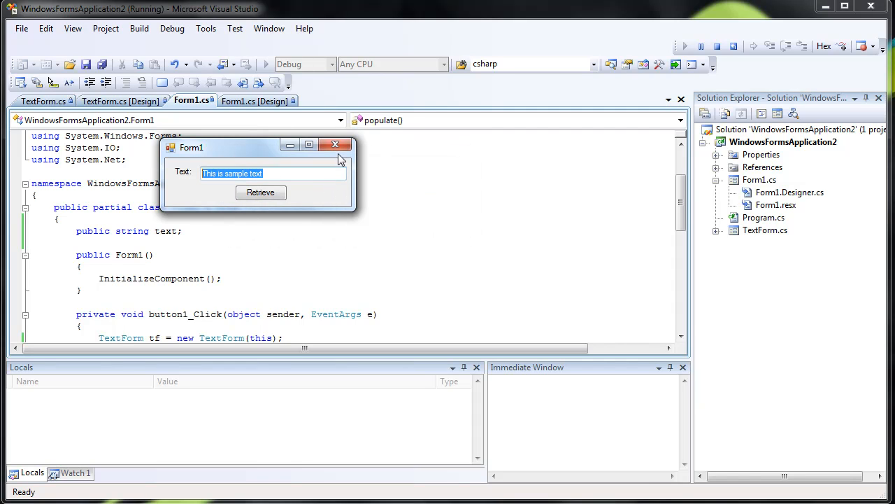
click(336, 144)
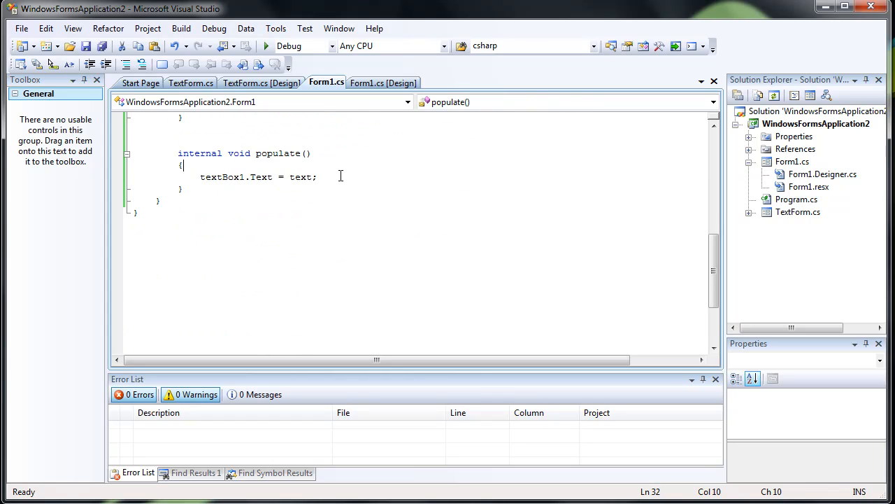
text(//h)
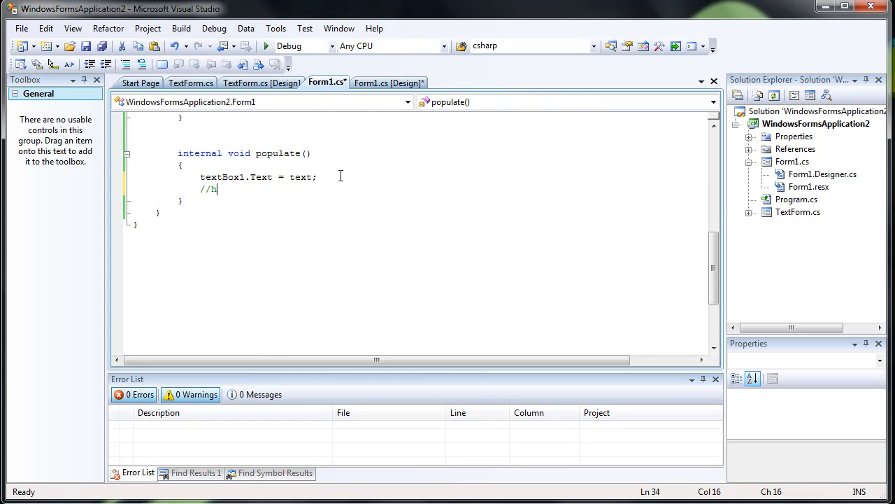
text(ttp://)
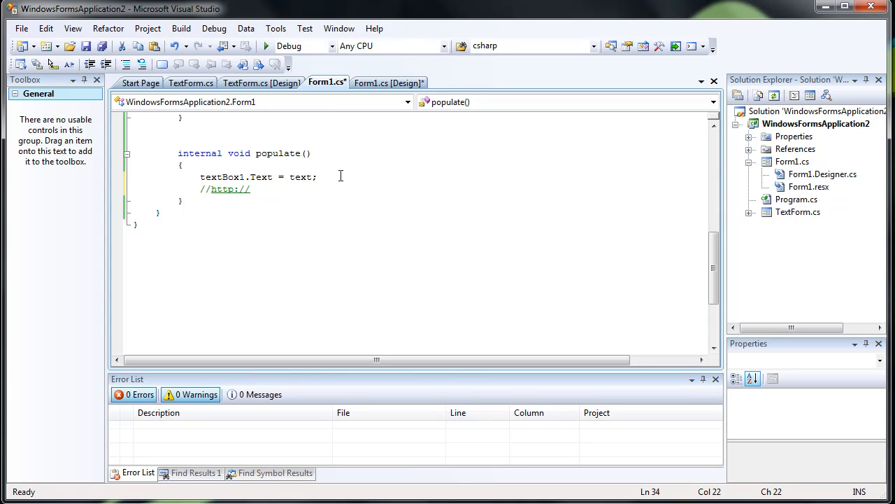
text(www.freecodesni)
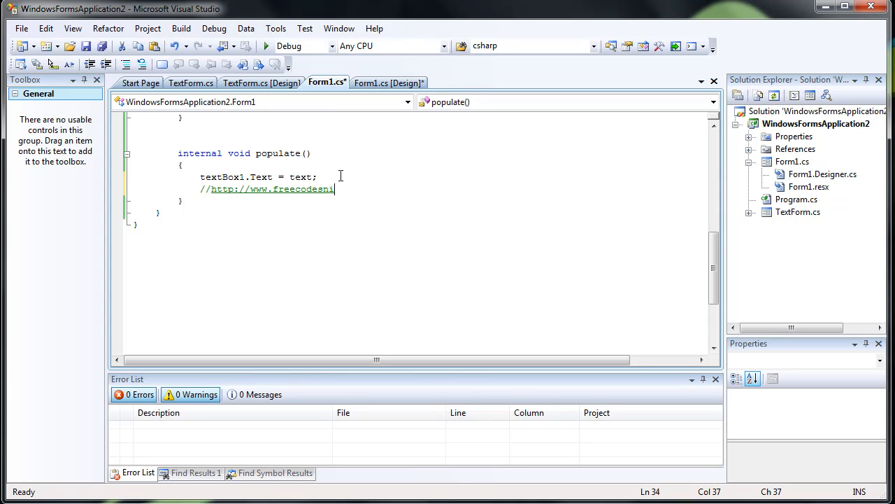